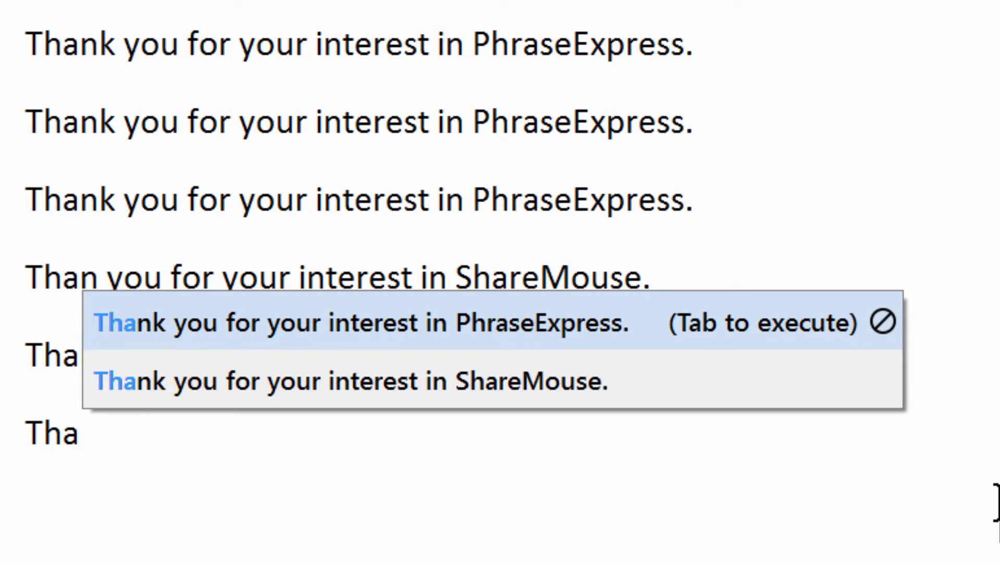
Accept the suggested thank-you sentence to complete the typed 'Tha' line.
{"action": "key", "text": "Down"}
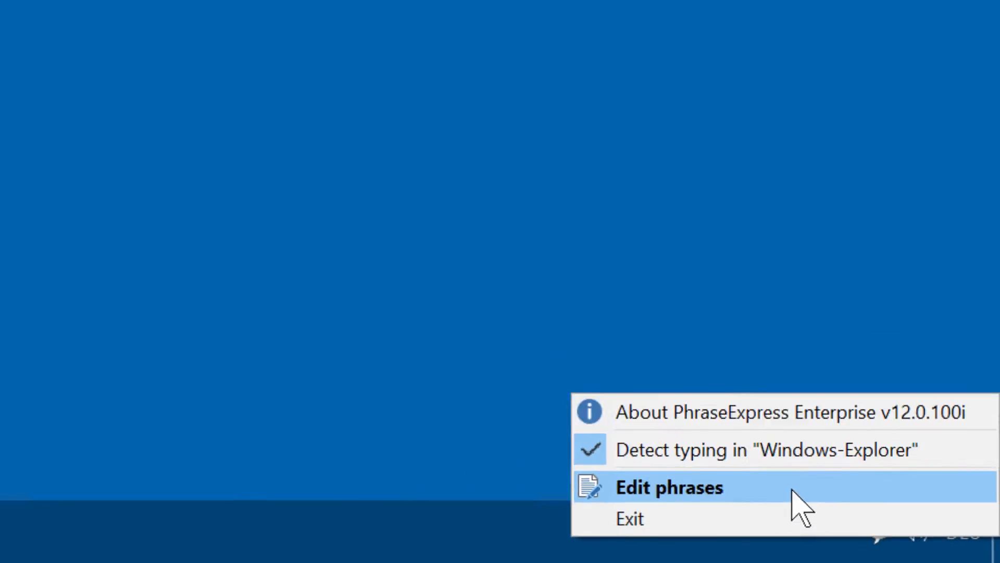
Open the phrase editor from the tray icon and bring up Settings.
{"action": "left_click", "coordinate": [668, 487]}
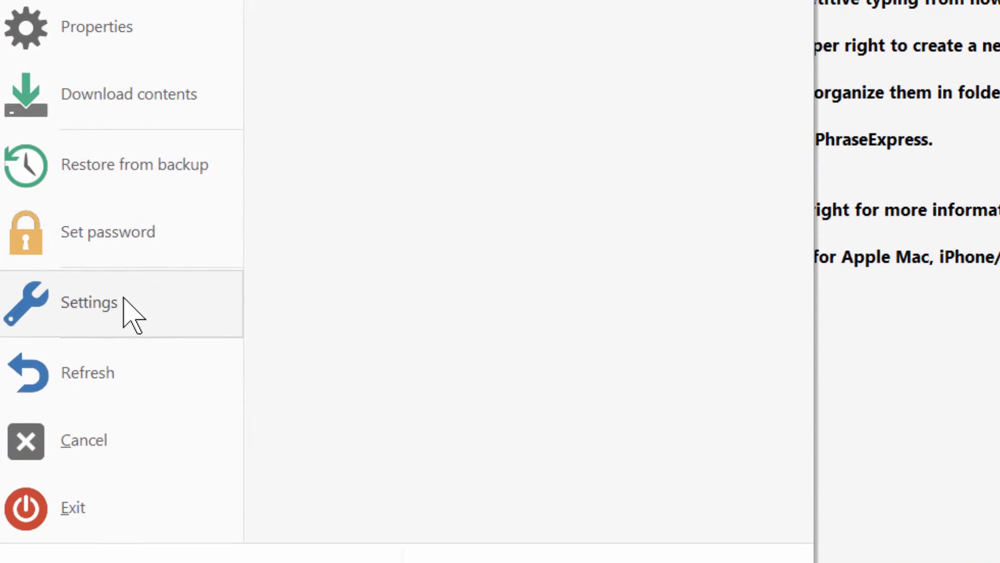
{"action": "left_click", "coordinate": [88, 302]}
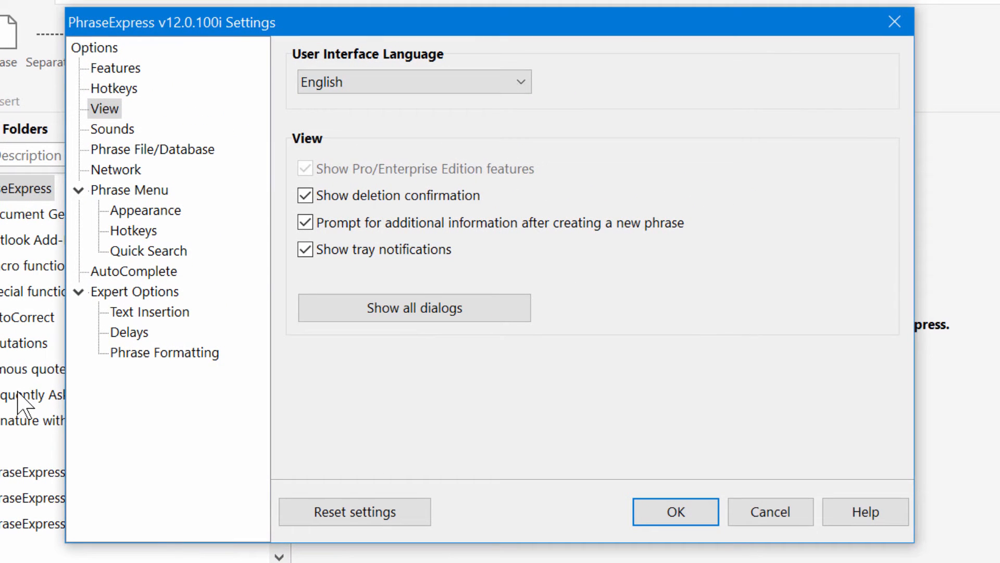
Enable AutoComplete learning of spelling corrections, entered sentences and words, and save.
{"action": "left_click", "coordinate": [134, 271]}
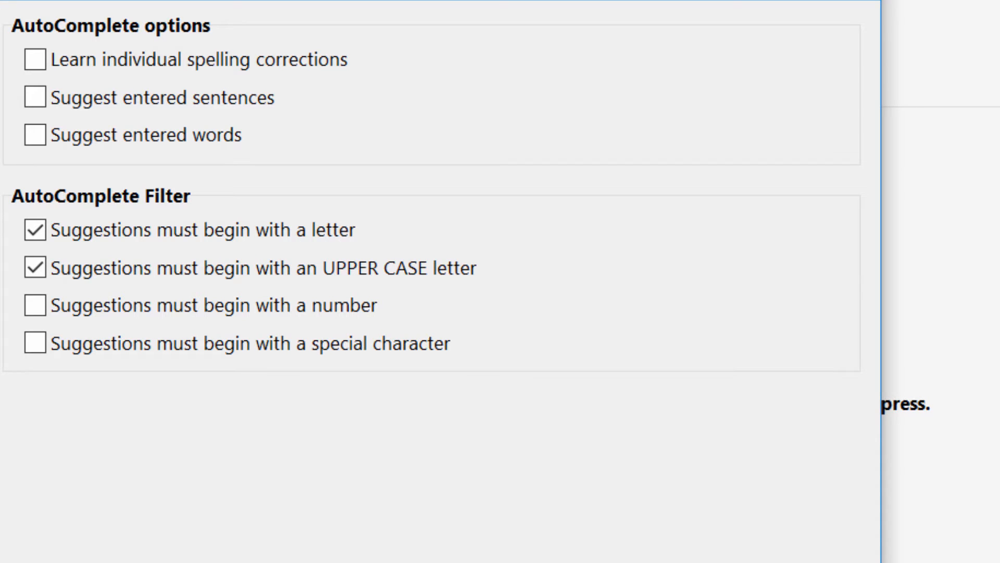
{"action": "left_click", "coordinate": [35, 59]}
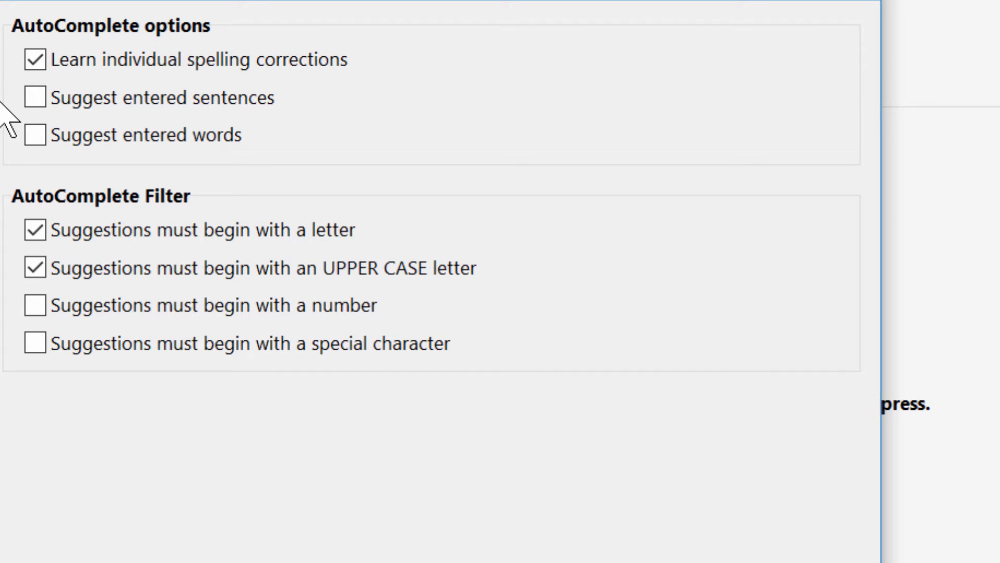
{"action": "left_click", "coordinate": [35, 97]}
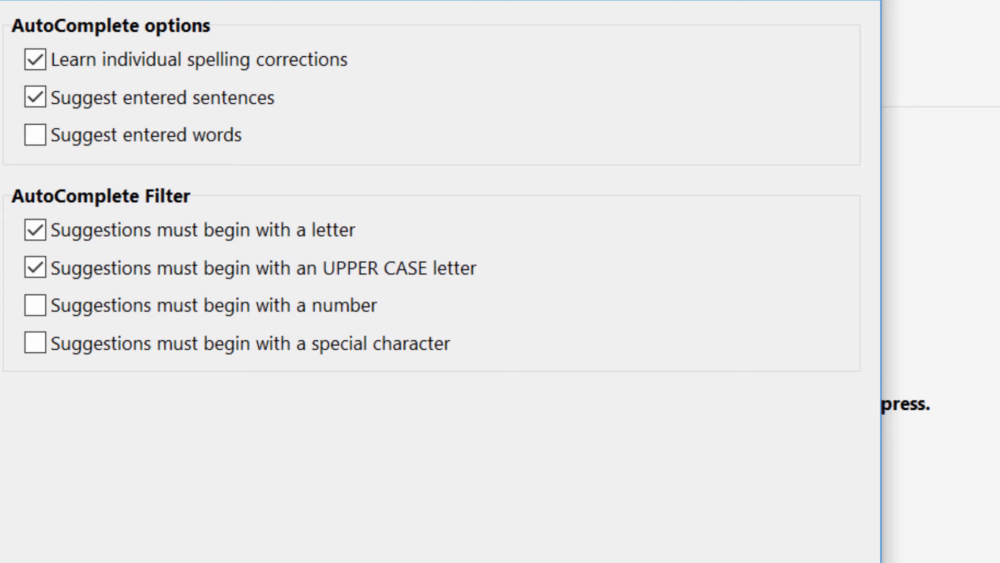
{"action": "left_click", "coordinate": [34, 137]}
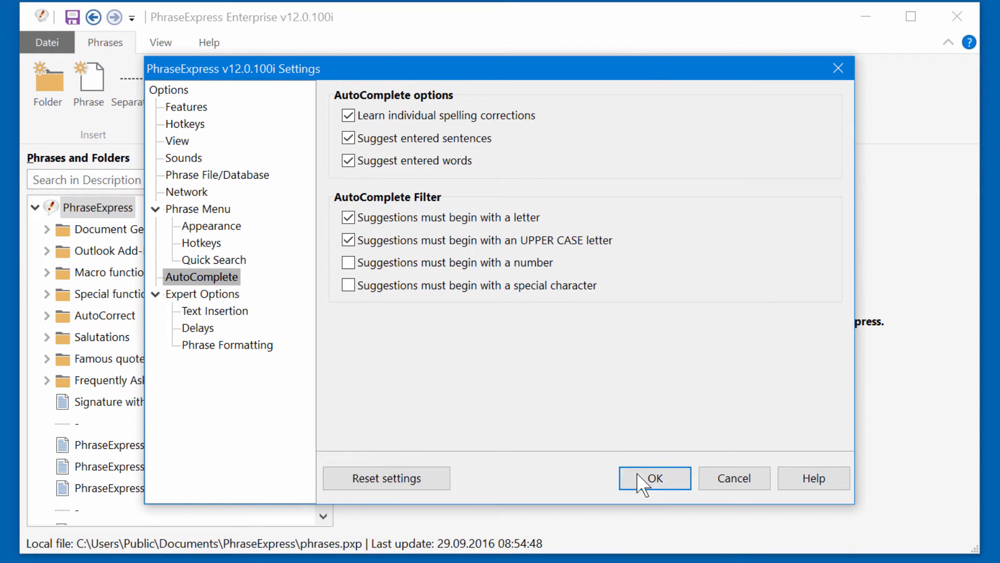
{"action": "left_click", "coordinate": [654, 478]}
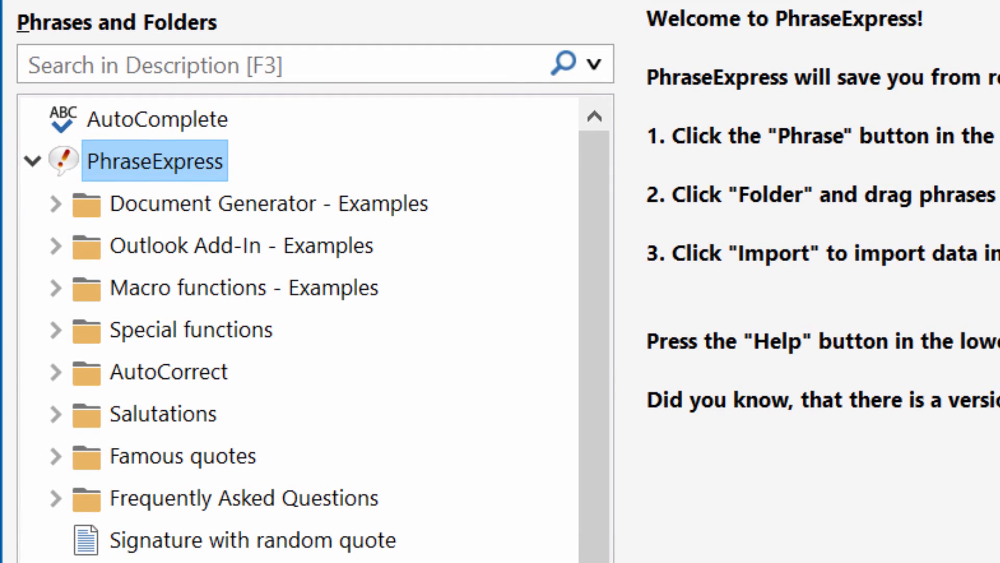
Select the AutoComplete item, review the text-training sources, and cancel without training.
{"action": "left_click", "coordinate": [156, 118]}
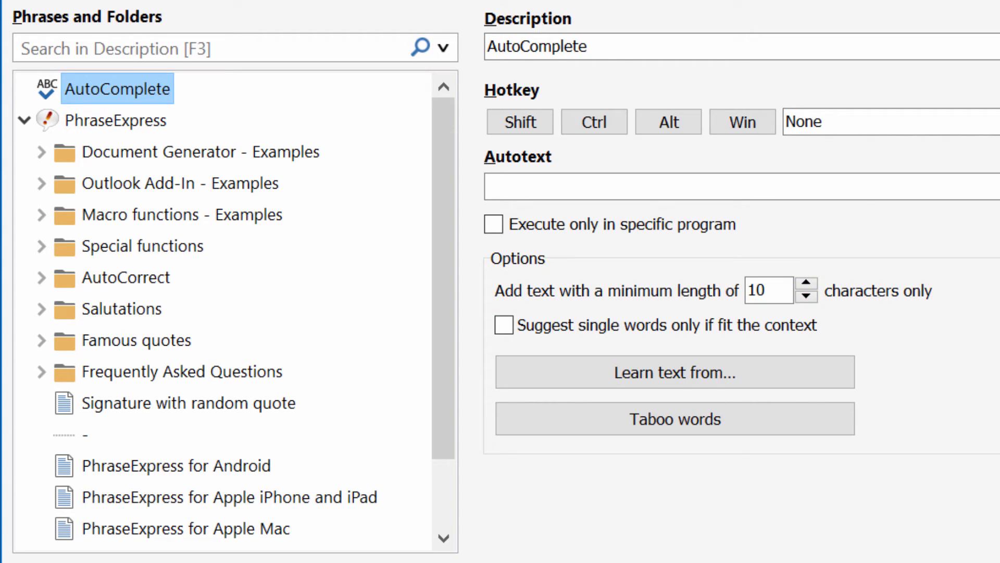
{"action": "left_click", "coordinate": [504, 324]}
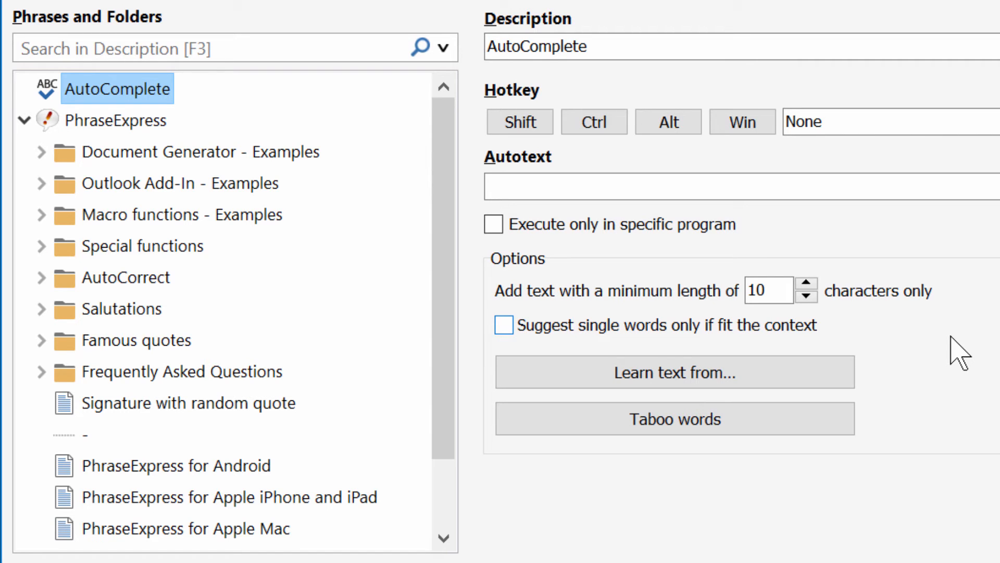
{"action": "left_click", "coordinate": [674, 372]}
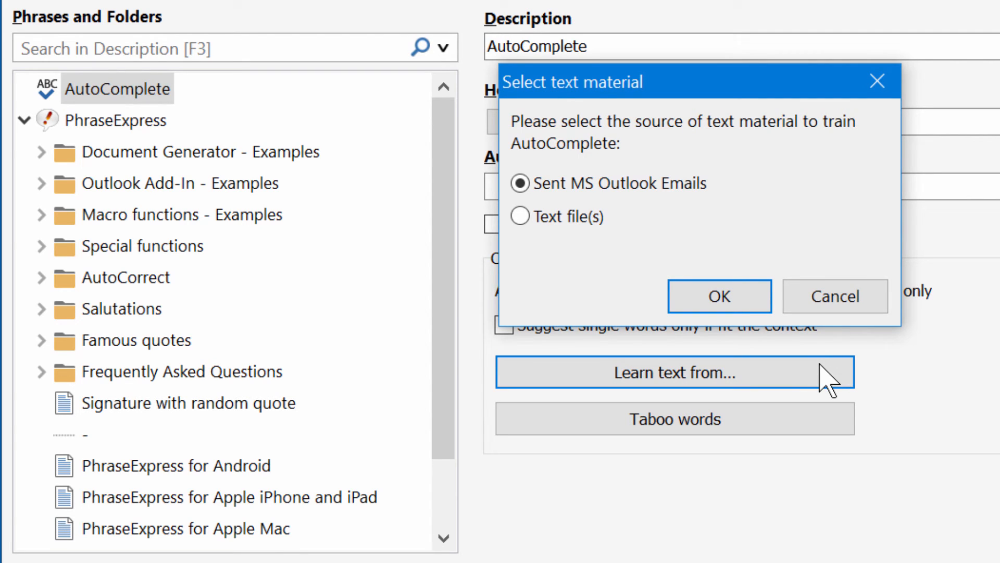
{"action": "left_click", "coordinate": [834, 295]}
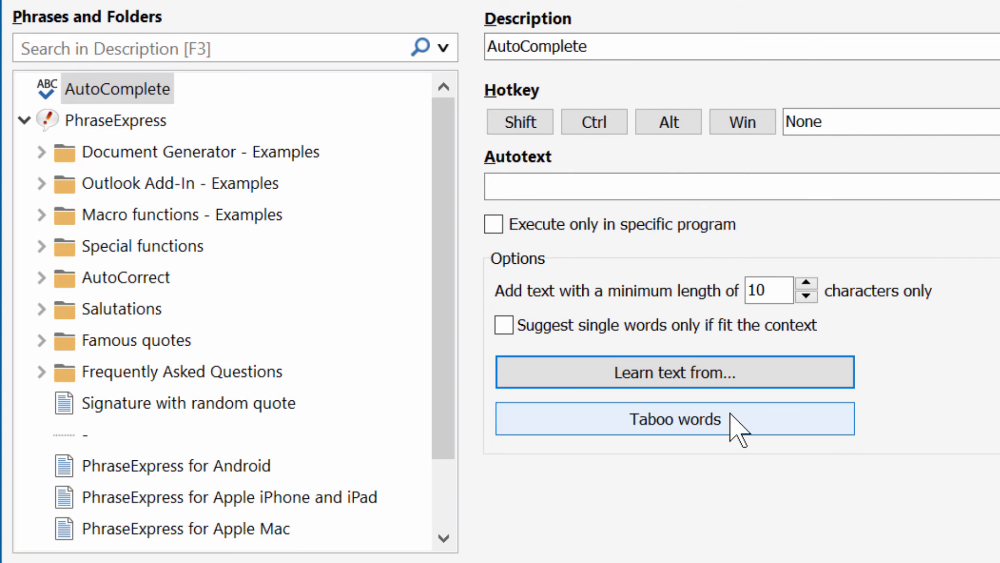
Open the AutoComplete taboo words list and start entering a word to block.
{"action": "left_click", "coordinate": [674, 418]}
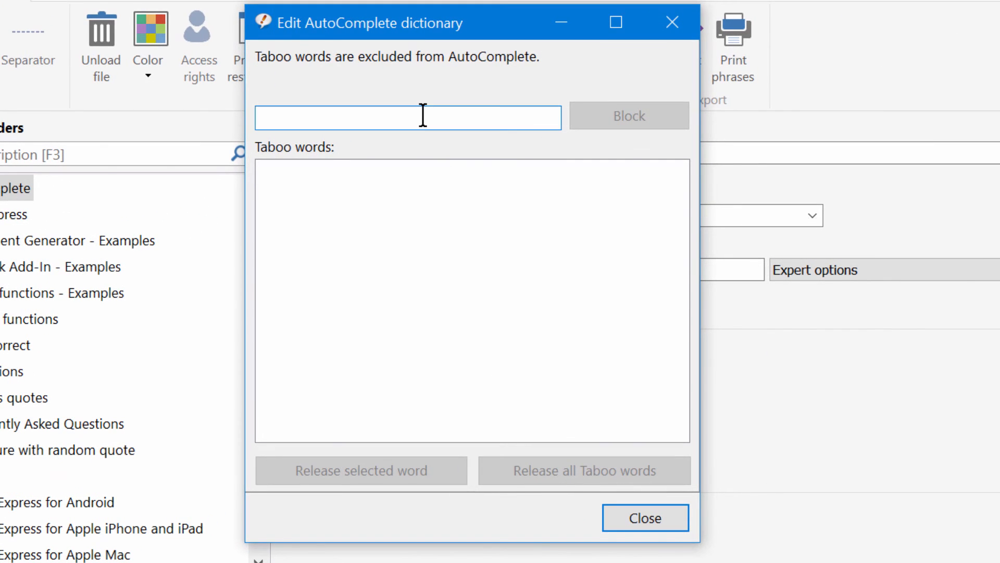
{"action": "left_click", "coordinate": [627, 116]}
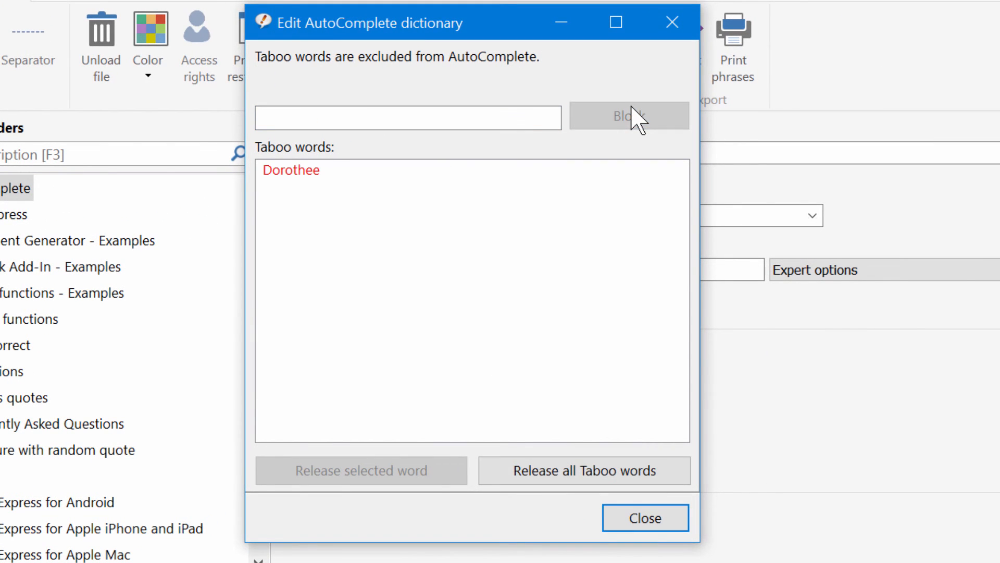